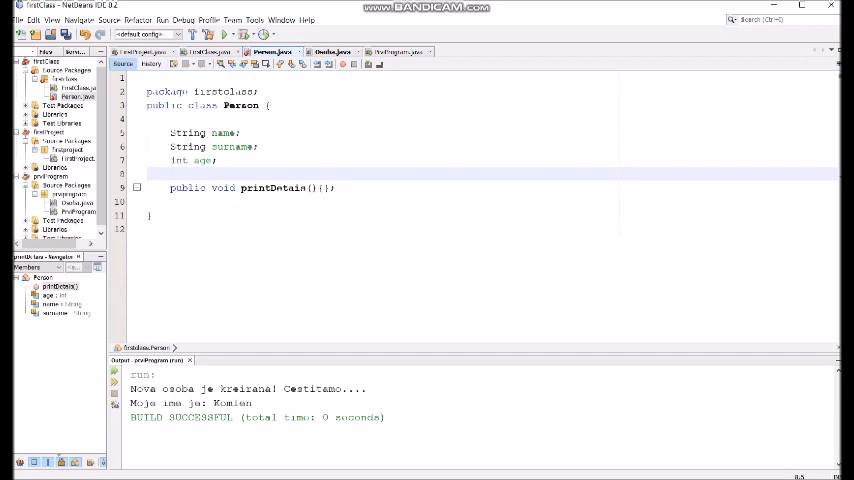
Step: Switch from Person.java to FirstClass.java, where main creates and fills a Person p
{"action": "left_click", "coordinate": [172, 172]}
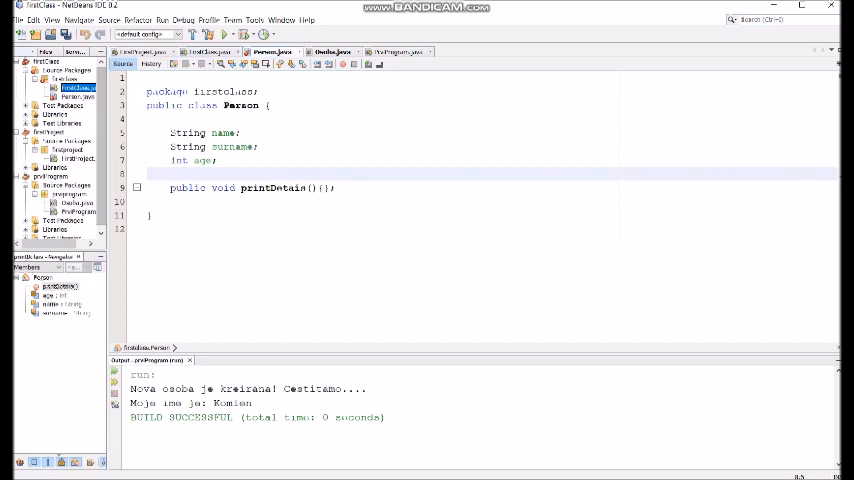
{"action": "left_click", "coordinate": [208, 52]}
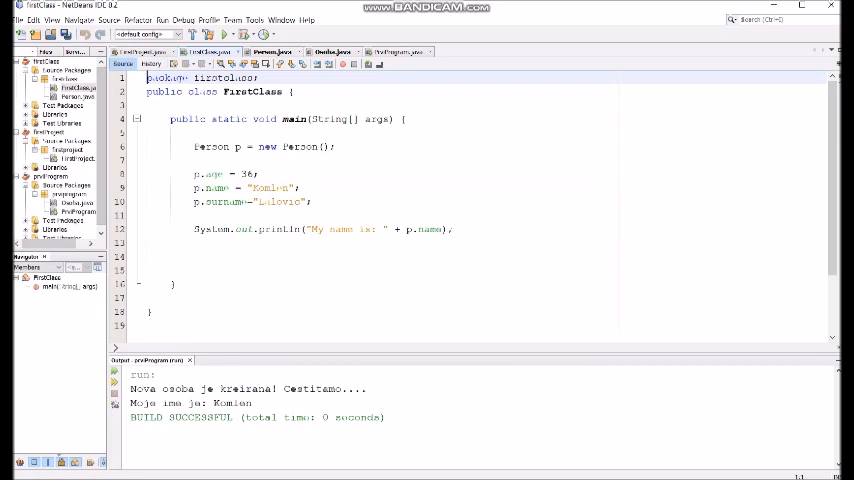
Step: Highlight the Person p declaration and the uses of p in main for explanation
{"action": "left_click", "coordinate": [260, 146]}
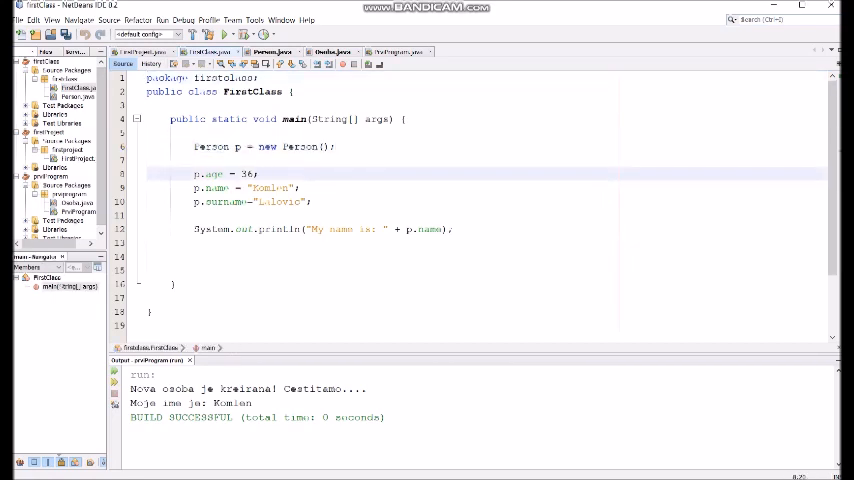
{"action": "double_click", "coordinate": [212, 146]}
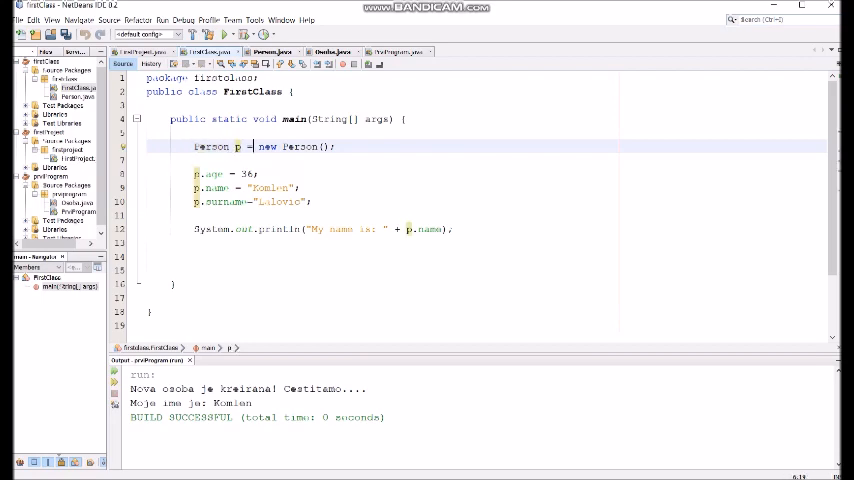
{"action": "double_click", "coordinate": [300, 146]}
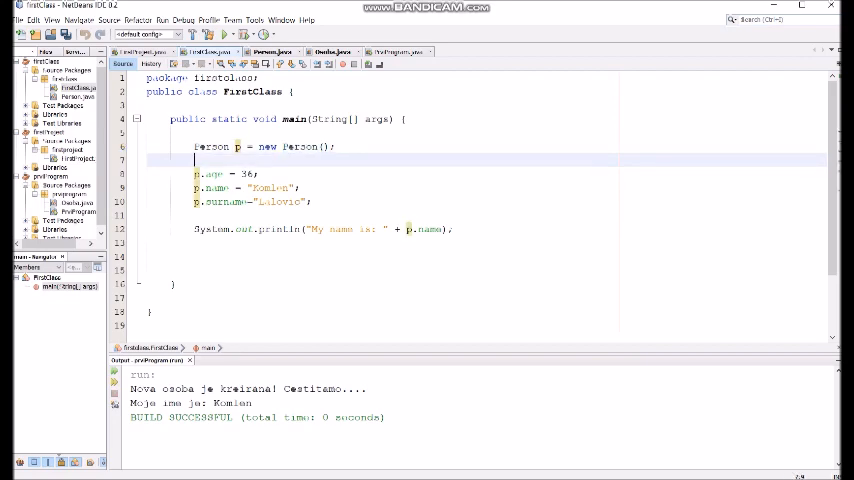
{"action": "double_click", "coordinate": [300, 146]}
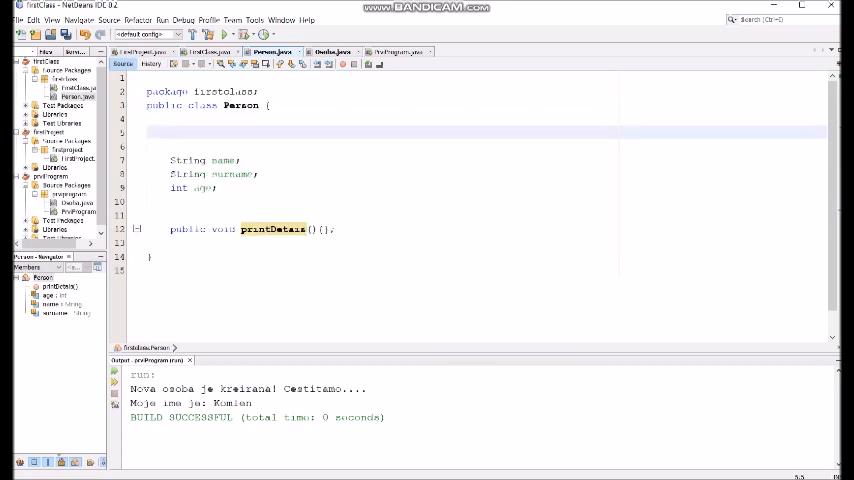
Step: Add an empty public Person() {} constructor above the name, surname and age fields
{"action": "type", "text": "public"}
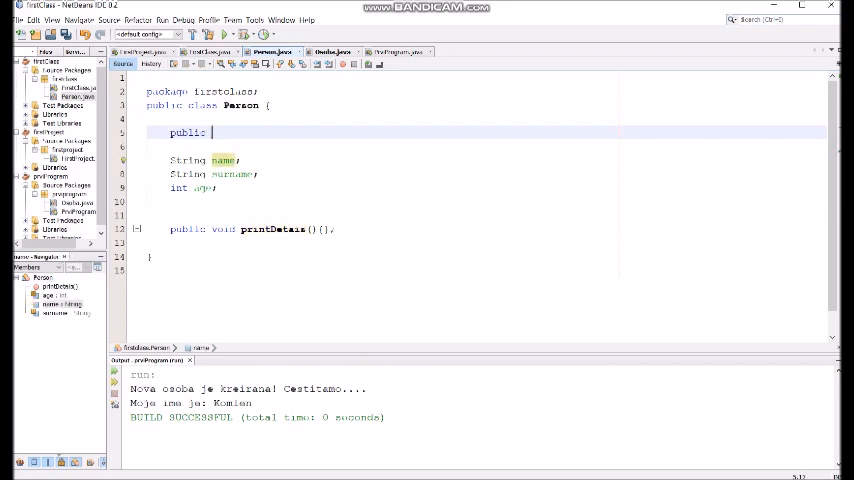
{"action": "type", "text": "Person"}
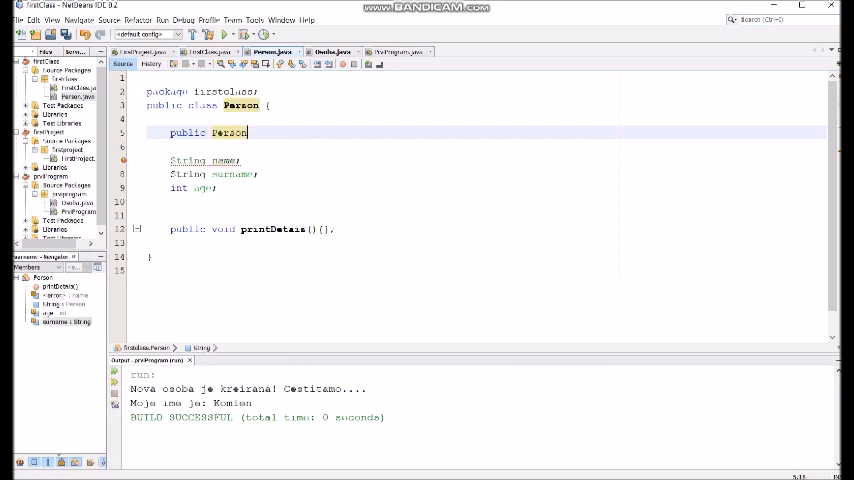
{"action": "type", "text": "()"}
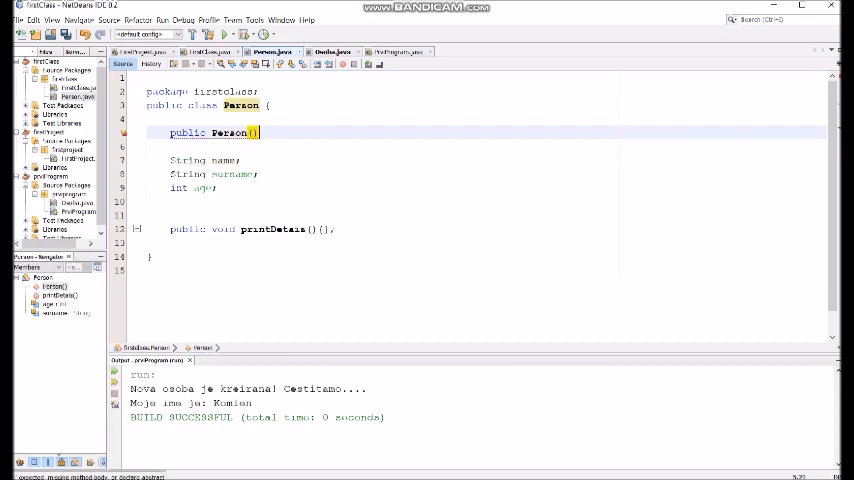
{"action": "type", "text": "{}"}
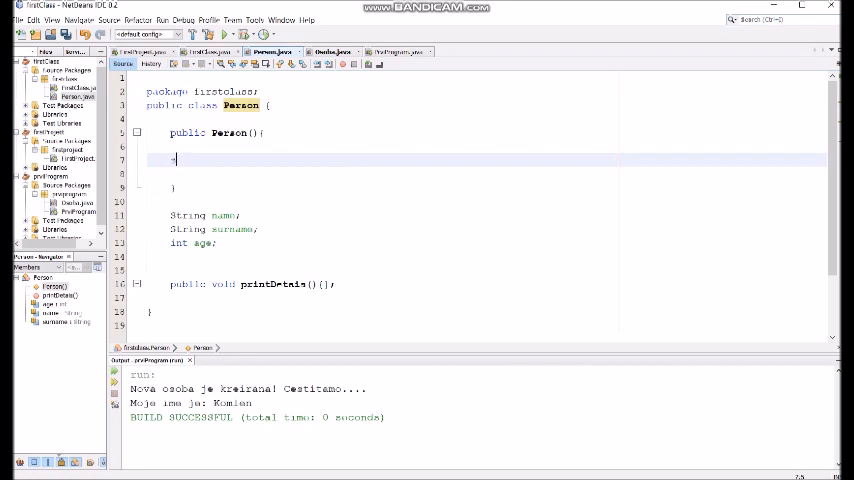
Step: Make the constructor print "An object is created! Congrats..." and run FirstClass to show it
{"action": "type", "text": "sou"}
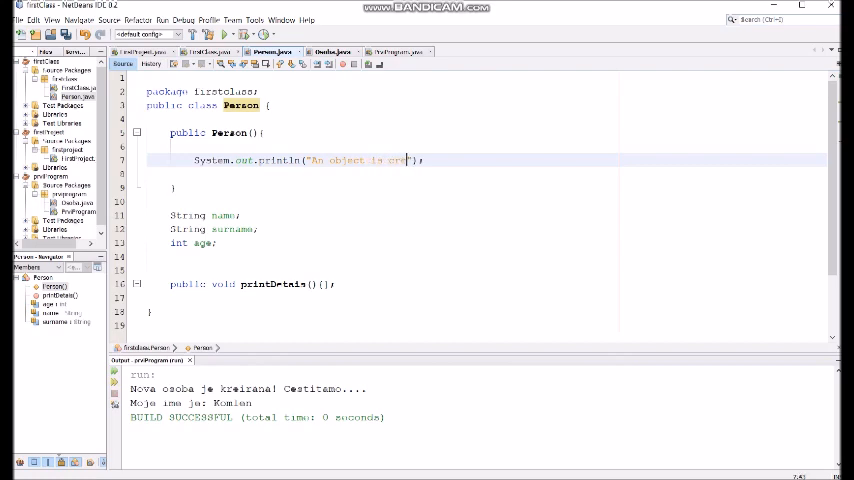
{"action": "type", "text": "ated!"}
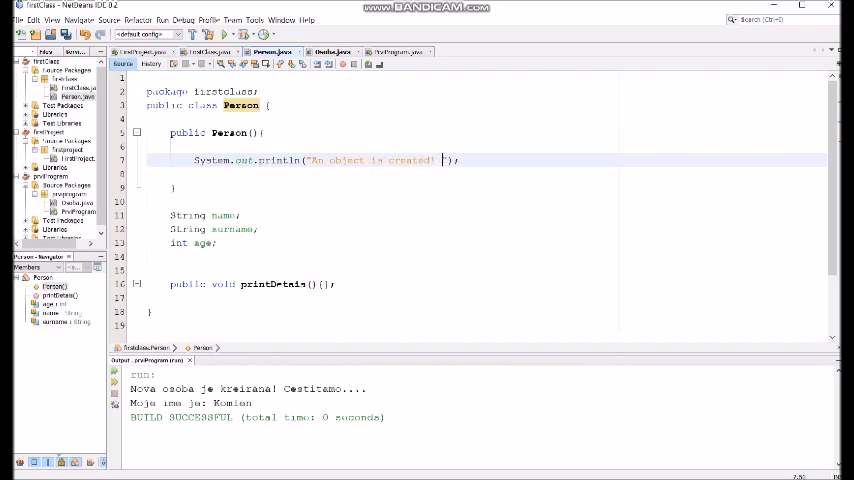
{"action": "type", "text": "Congrats..."}
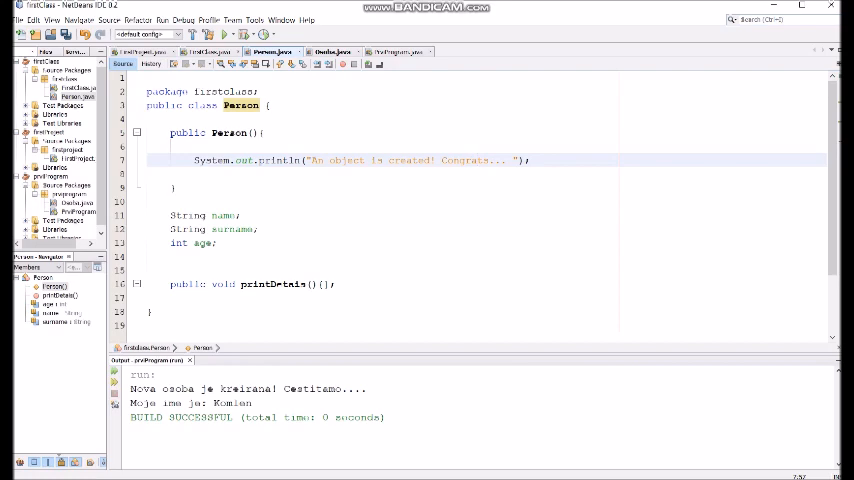
{"action": "left_click", "coordinate": [476, 160]}
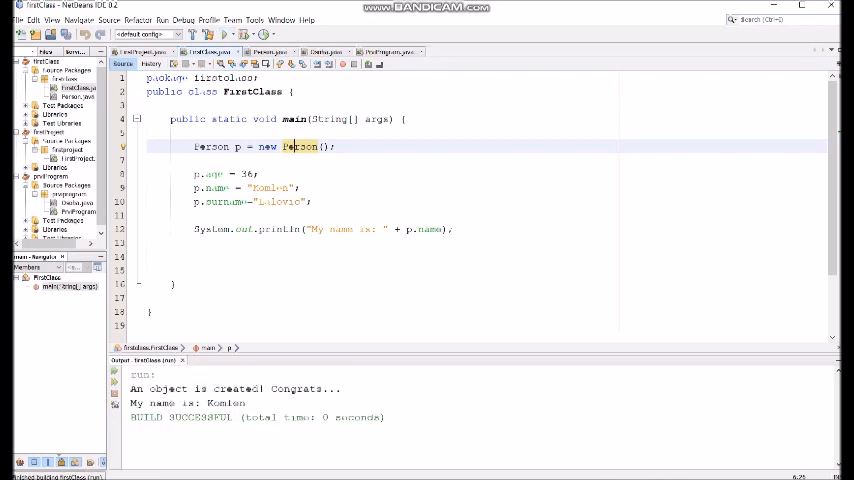
{"action": "double_click", "coordinate": [168, 388]}
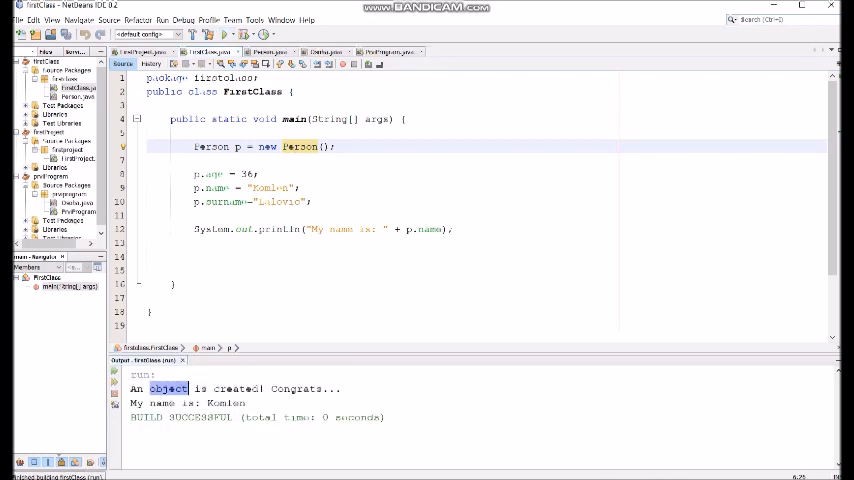
{"action": "triple_click", "coordinate": [234, 388]}
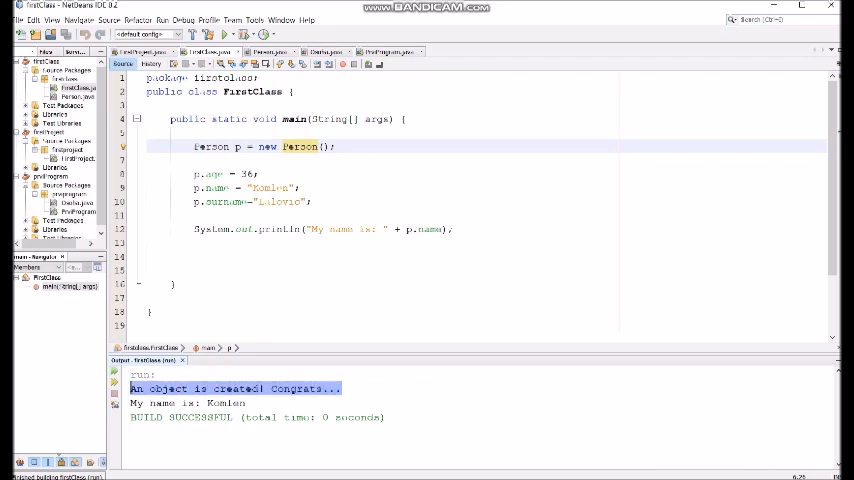
{"action": "double_click", "coordinate": [168, 388]}
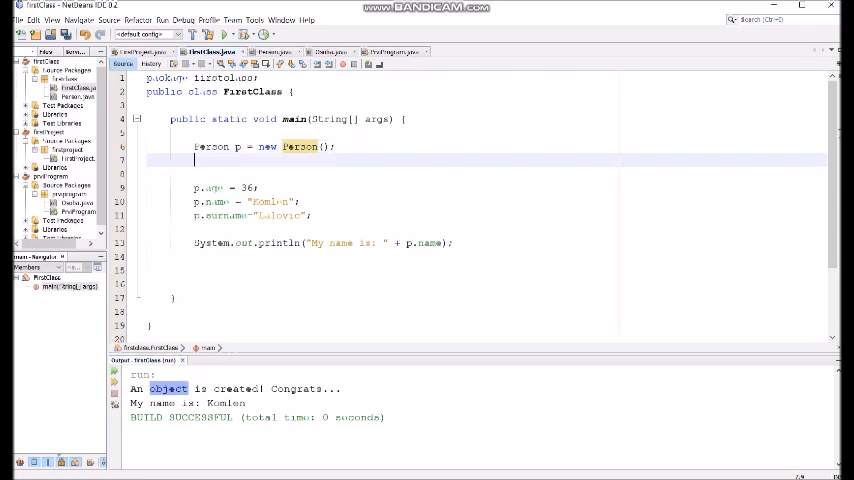
Step: Create a second object Person p1 = new Person(); in main so the message prints twice
{"action": "type", "text": "Person"}
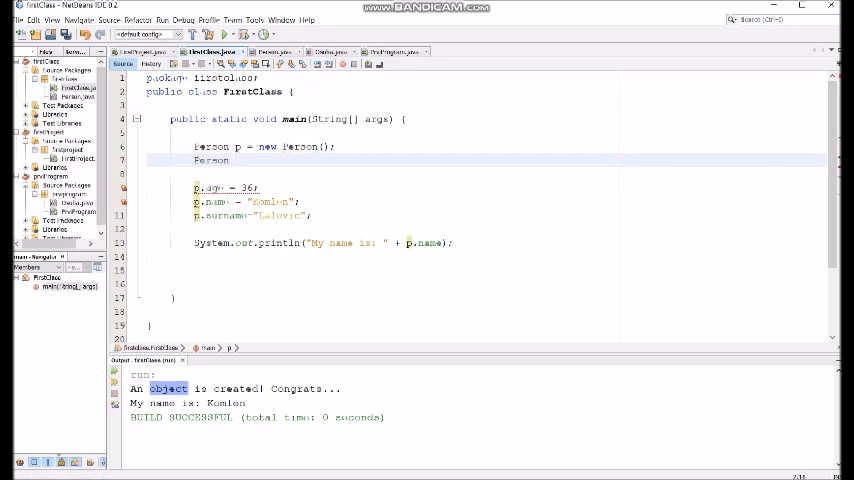
{"action": "type", "text": "p1 ="}
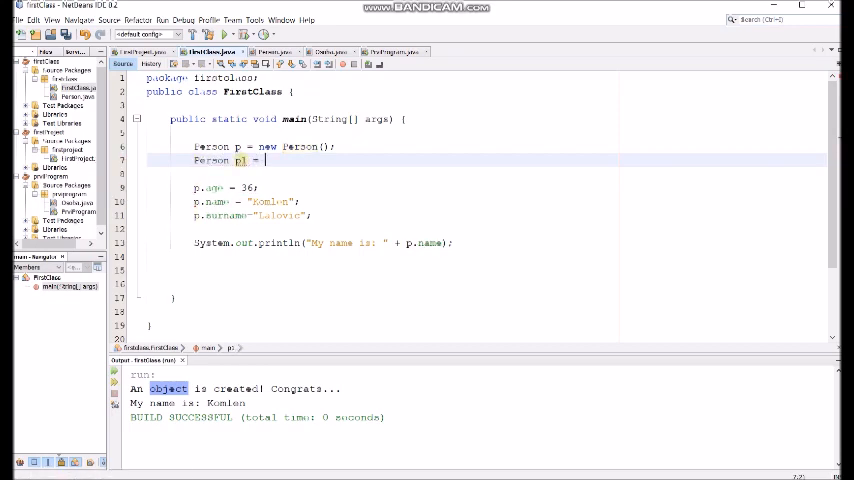
{"action": "type", "text": "nr"}
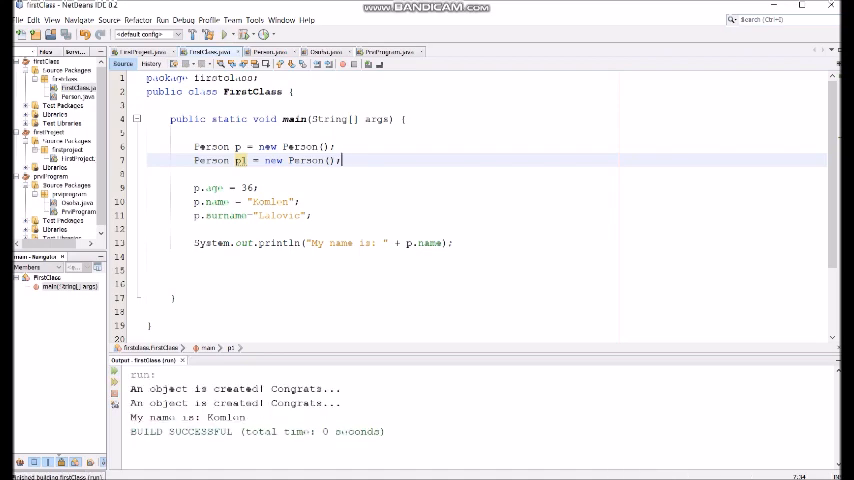
Step: Highlight the second creation message in the output and return to Person.java
{"action": "double_click", "coordinate": [234, 388]}
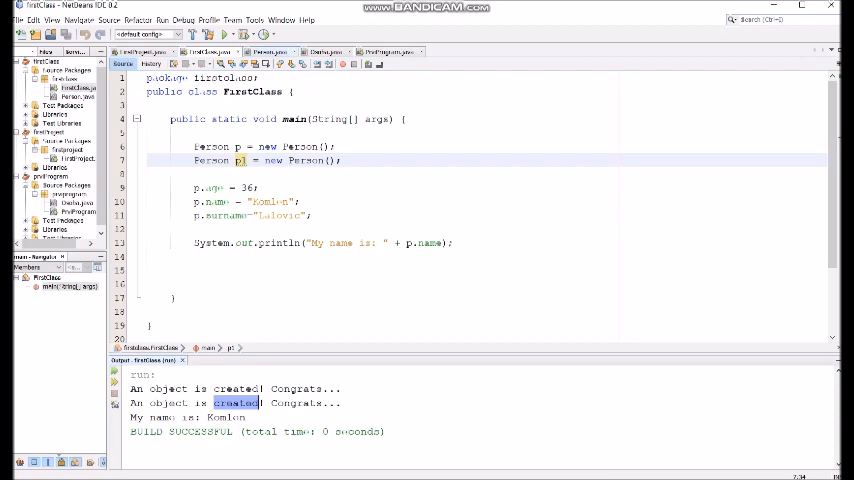
{"action": "left_click", "coordinate": [264, 52]}
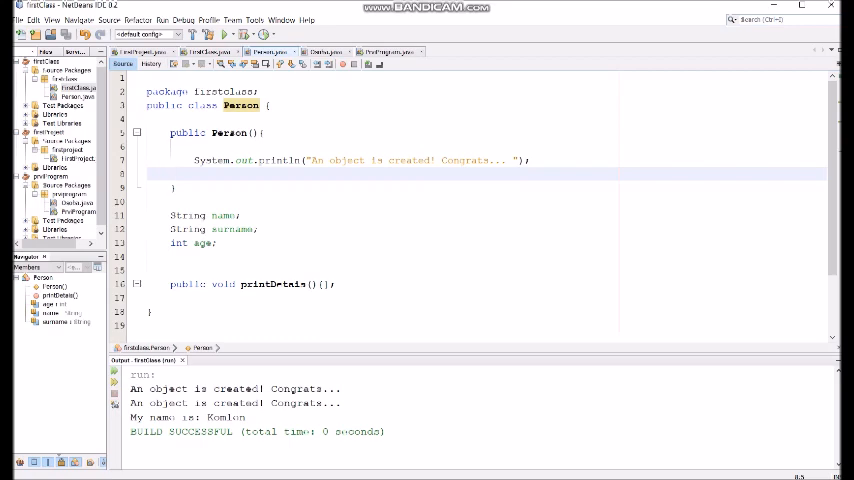
{"action": "left_click", "coordinate": [172, 172]}
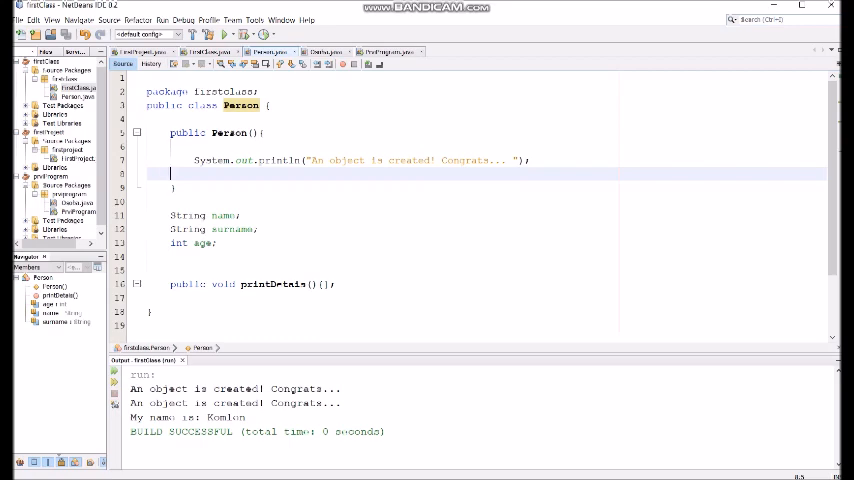